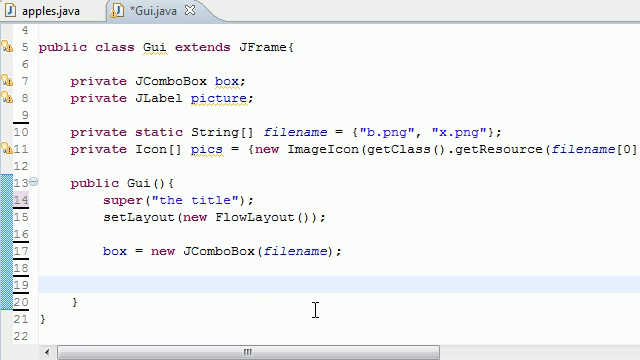
Write box.addItemListener( ); below the JComboBox line, with the argument left open.
type("bo")
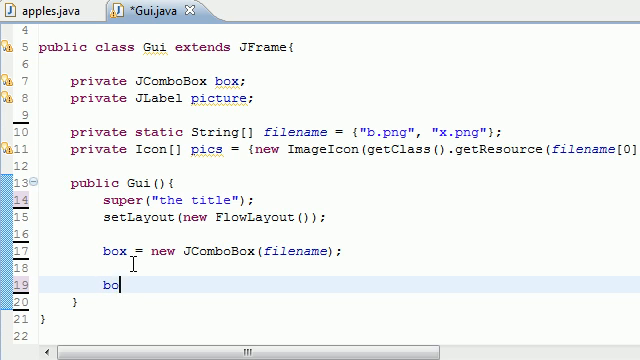
type(".")
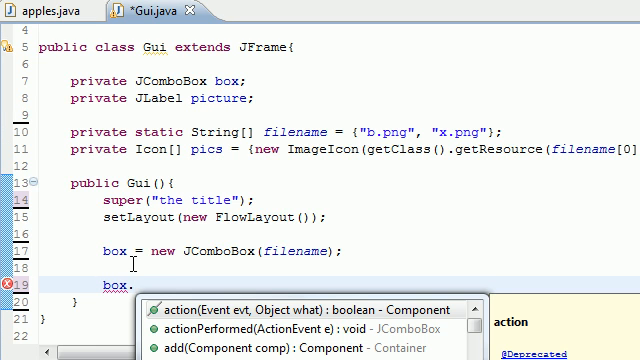
type("a")
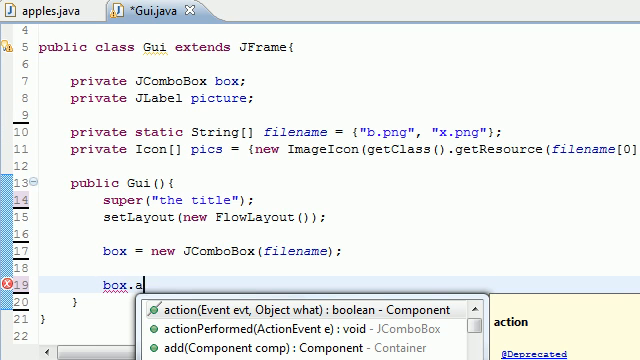
type("ddItemListener")
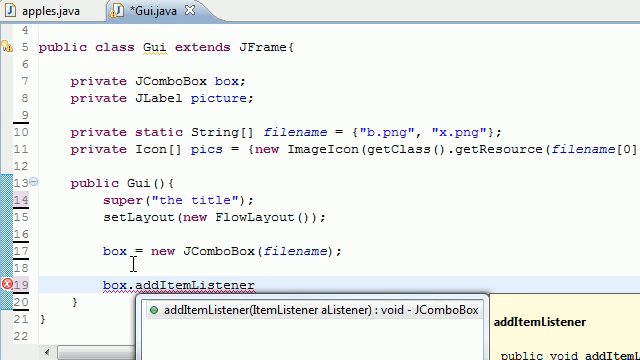
type(");")
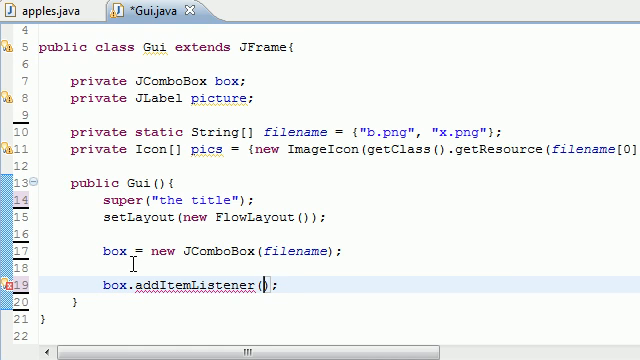
type("handler")
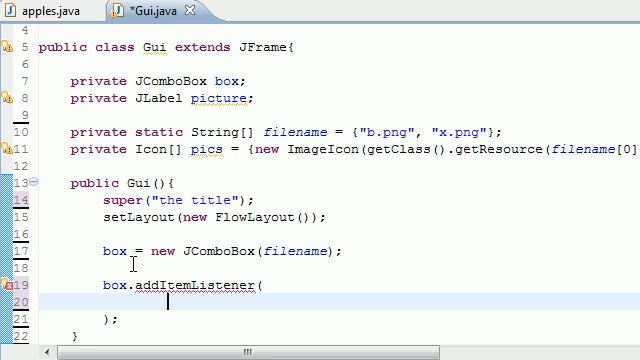
Fill the argument with new ItemListener(){ } and open its braces onto separate lines.
type("new")
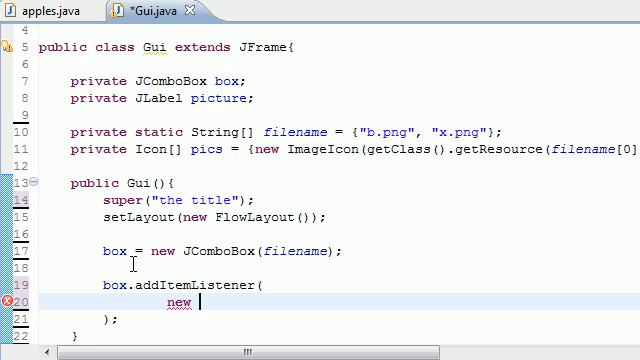
type("ItemListener()")
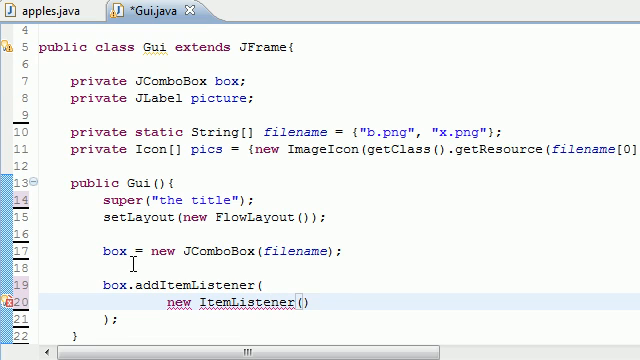
type("{}")
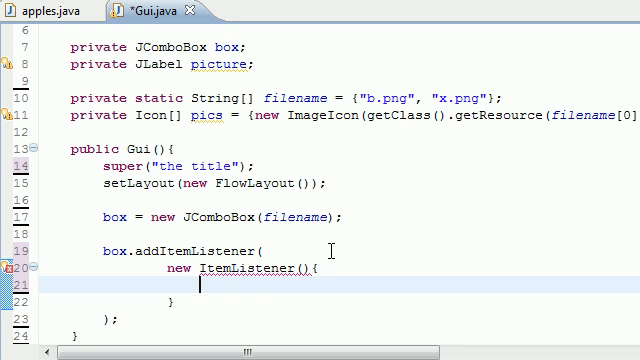
Declare public void itemStateChanged(ItemEvent event){ } and begin an if statement inside it.
type("public void")
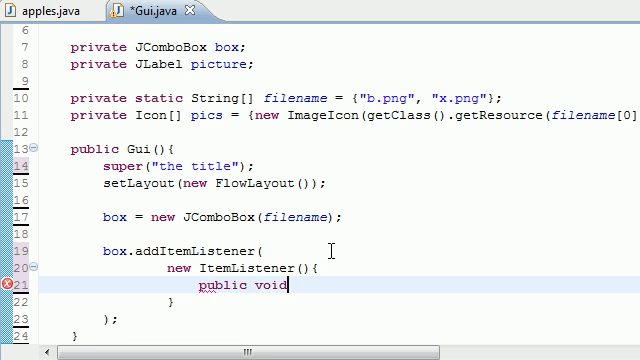
type("itemStateChan")
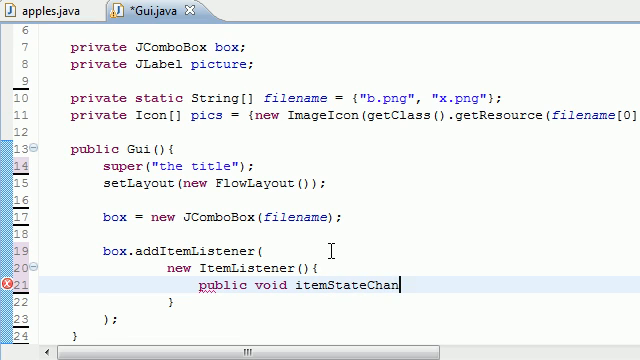
type("ged")
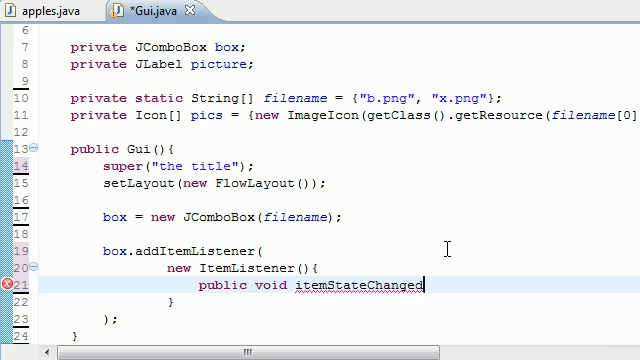
type("()")
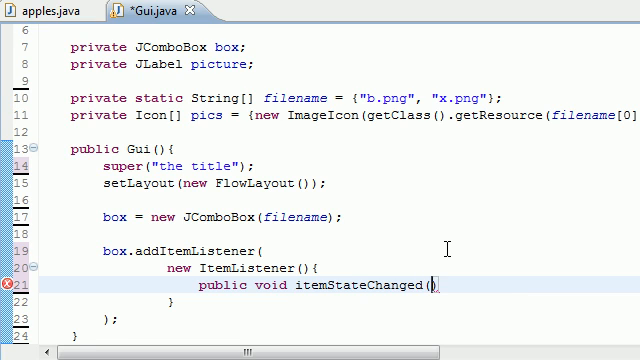
type("ItemEvent event")
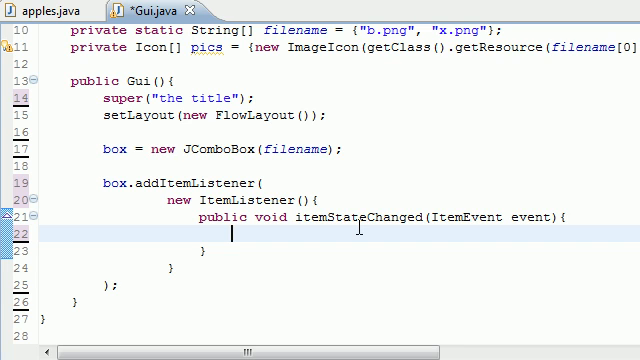
type("if()")
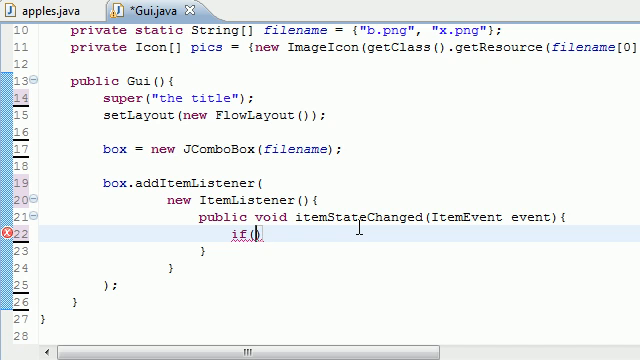
Write the condition event.getStateChange()==ItemEvent.SELECTED, autocompleting SELECTED.
type("event.")
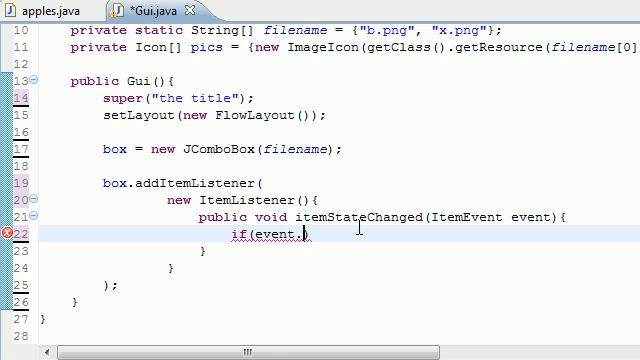
type("getStateChage")
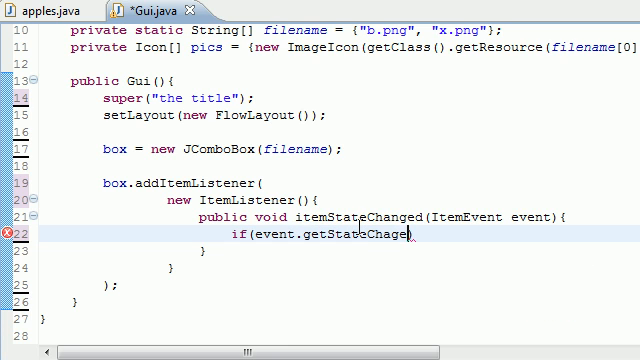
type("()")
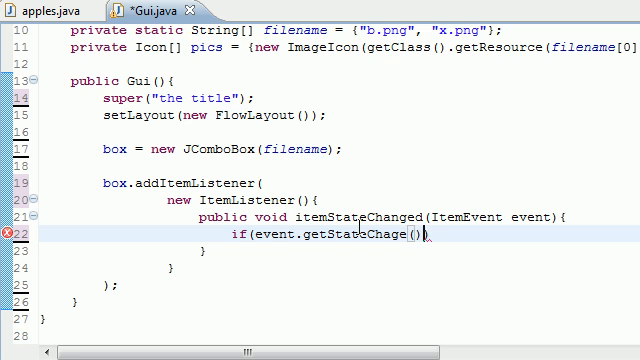
type("==")
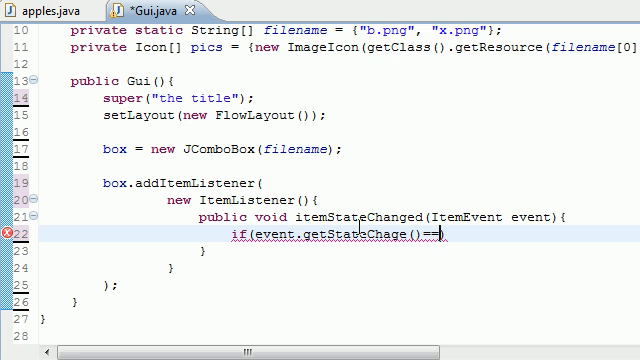
type("ItemEvent")
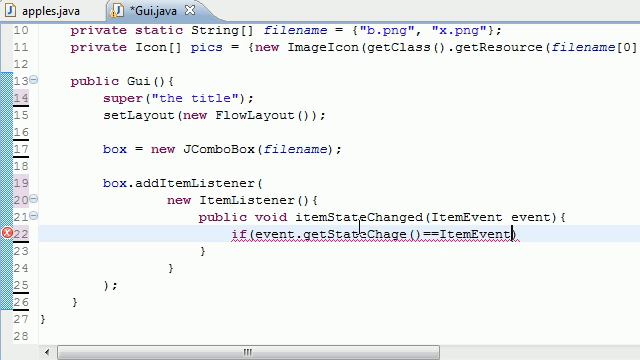
type("SELECTED")
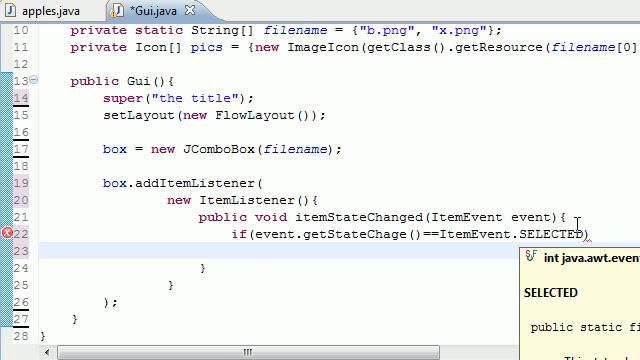
Inside the if, write picture.setIcon(pics[box.getSelectedIndex()]); fixing a stray letter.
type("pict")
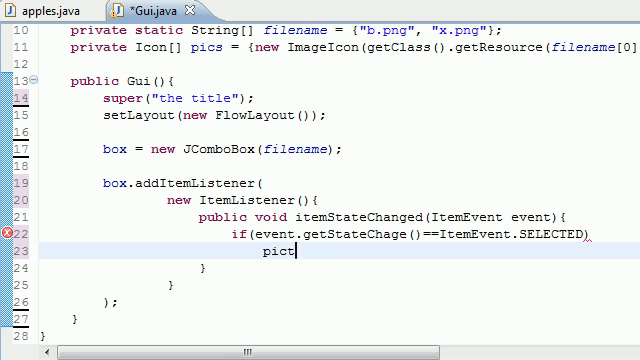
type("ure.")
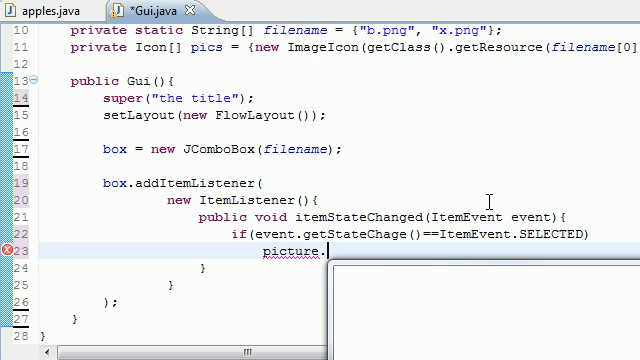
type("setIcon")
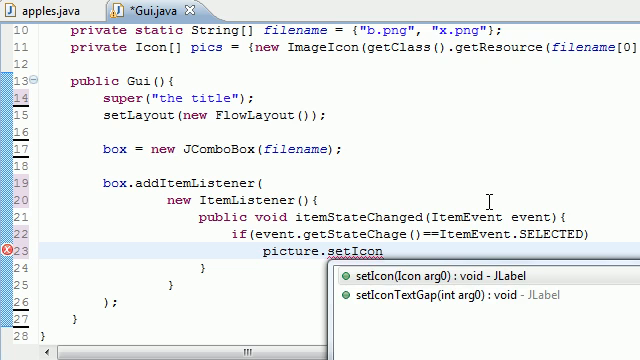
type("(a")
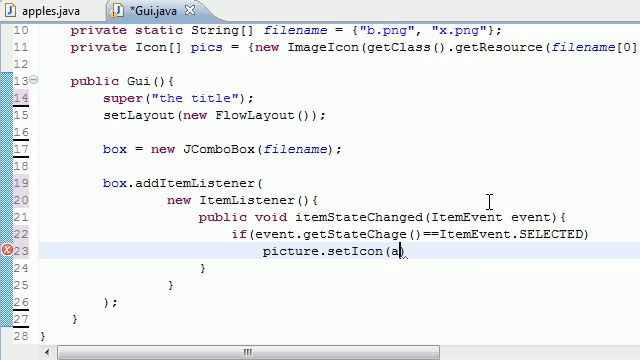
key("BackSpace")
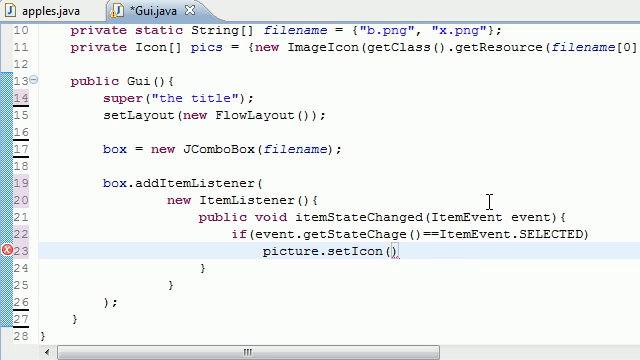
type("pics")
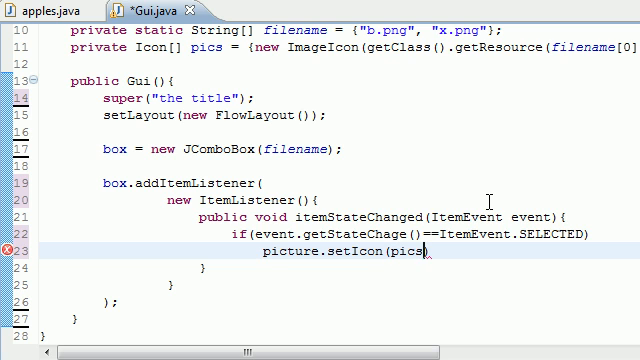
type("[]")
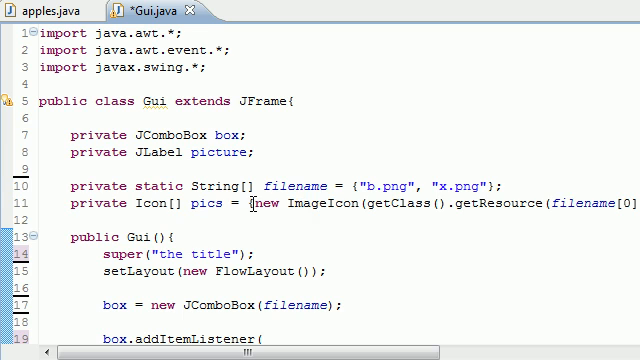
scroll("down", 3)
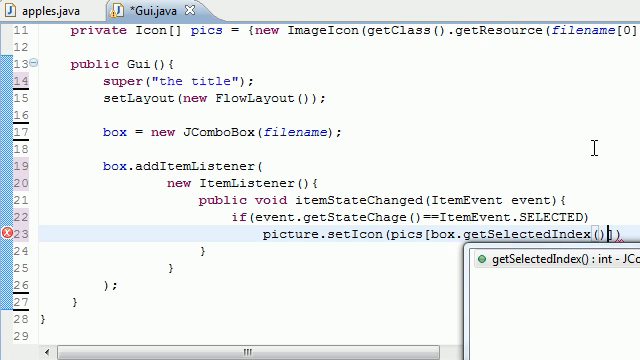
type(")")
left_click(340, 216)
type("n")
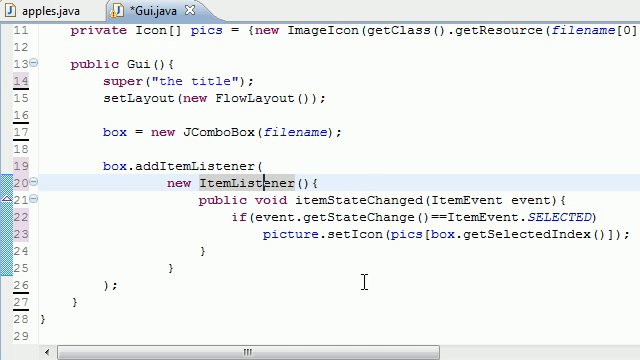
mouse_move(292, 218)
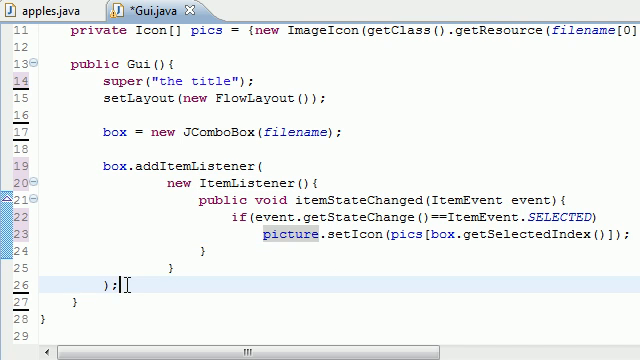
After the listener block, write add(box); and picture=new JLabel(pics[0]);.
scroll("down", 3)
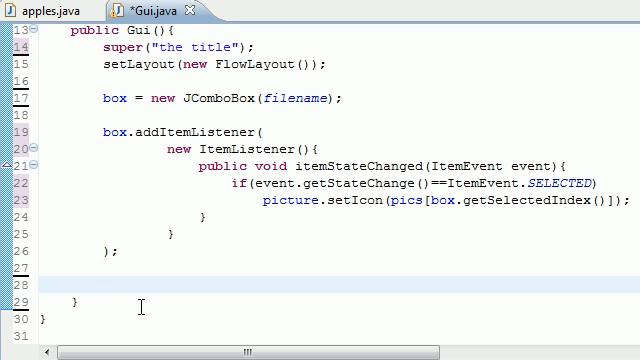
type("add")
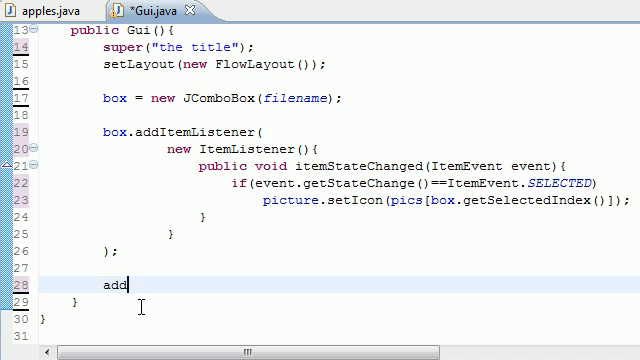
type("(box);")
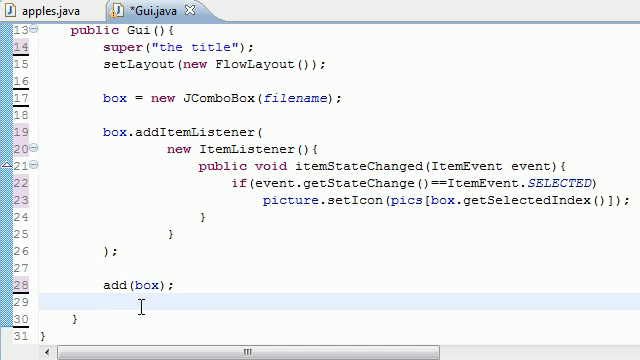
type("pic")
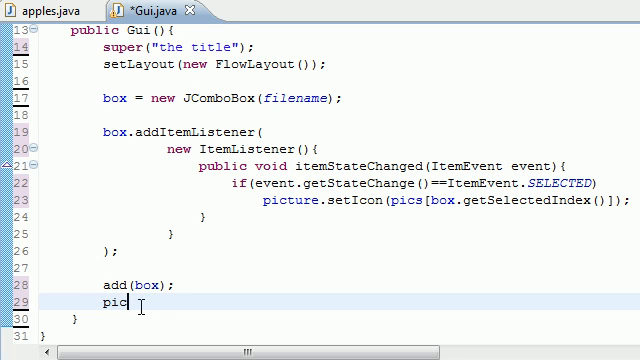
type("ture=")
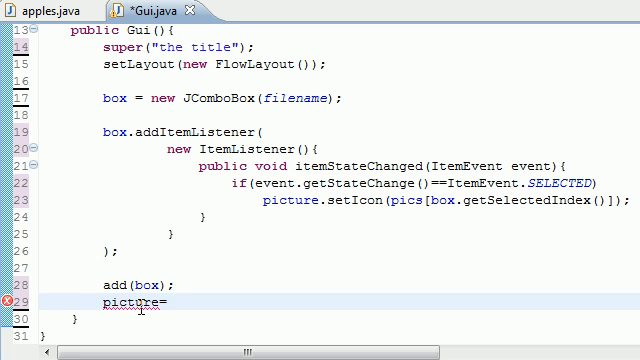
type("new")
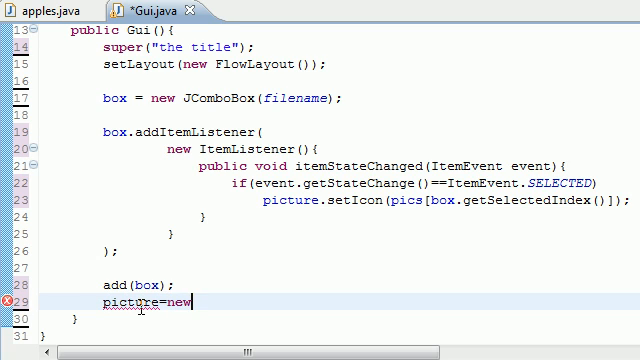
type("JL")
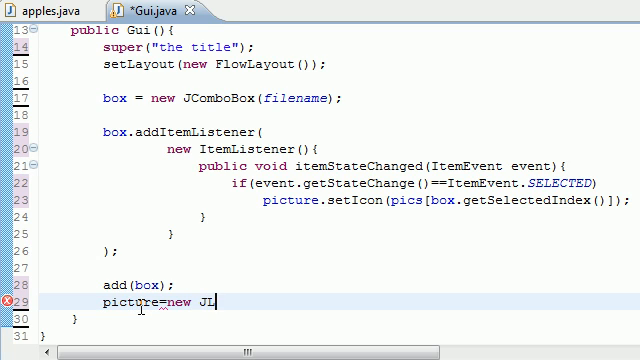
type("abel()")
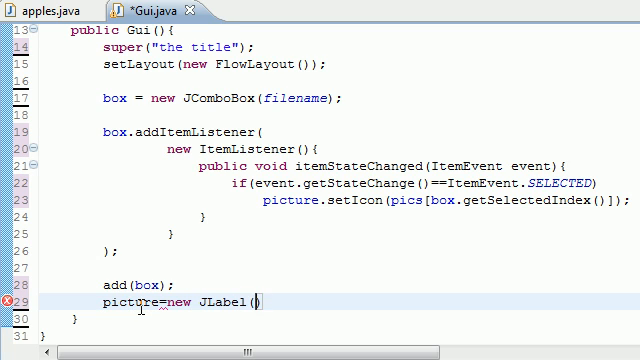
type("pics[0")
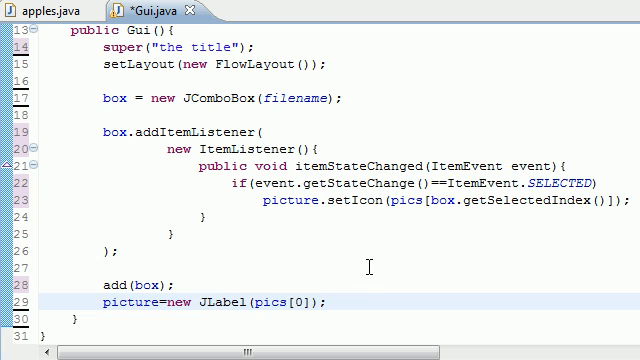
Add the picture label to the window with add(picture);.
scroll("down", 3)
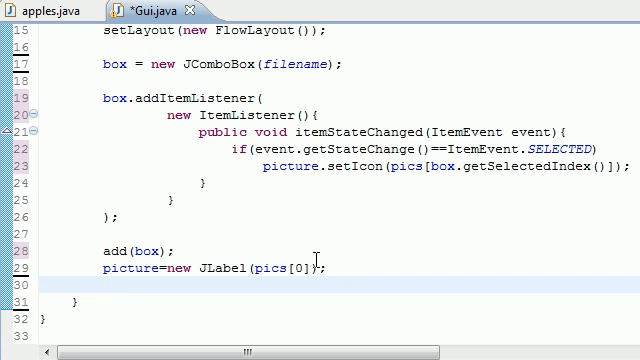
type("add(")
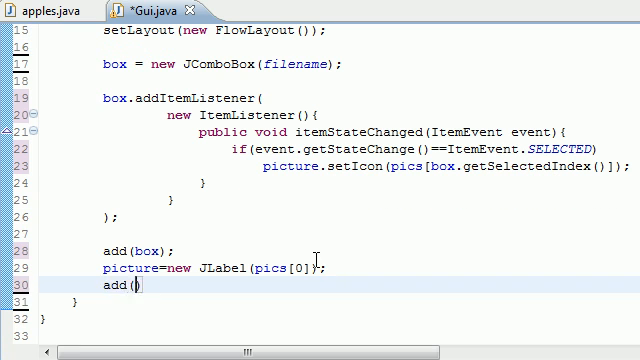
type("pc")
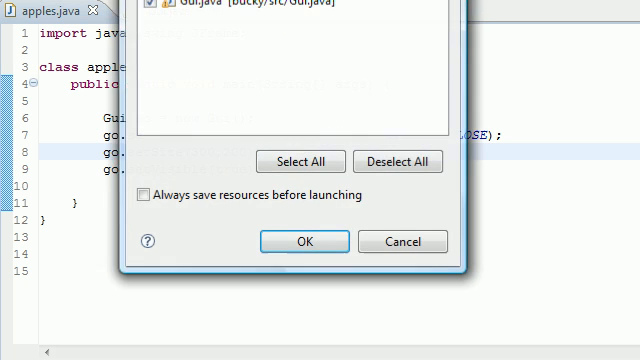
Save and launch the program, then pick x.png from the running window's combo box.
left_click(304, 240)
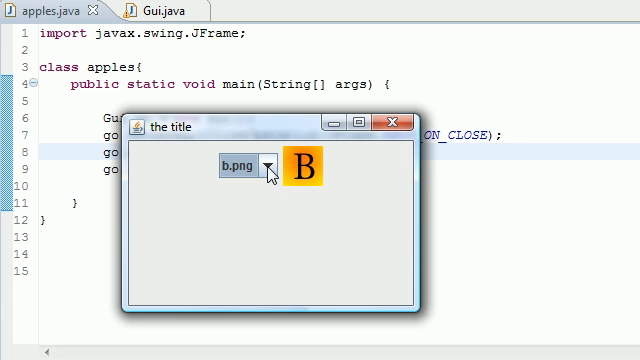
left_click(250, 166)
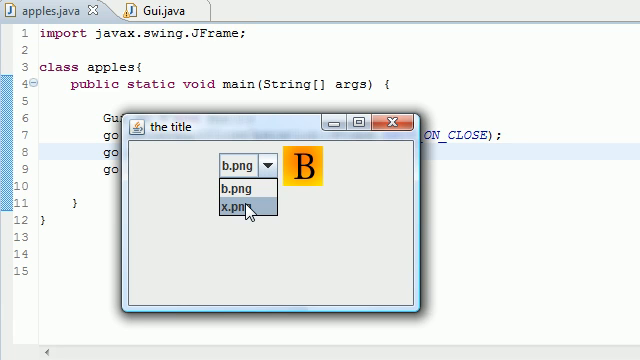
left_click(248, 212)
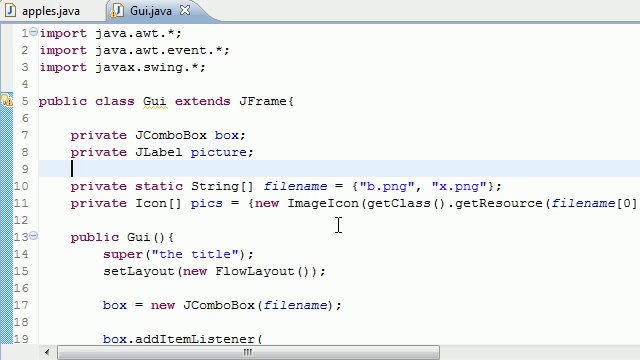
mouse_move(268, 186)
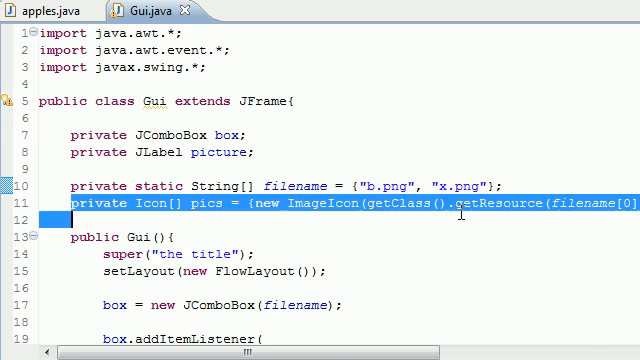
scroll("right", 3)
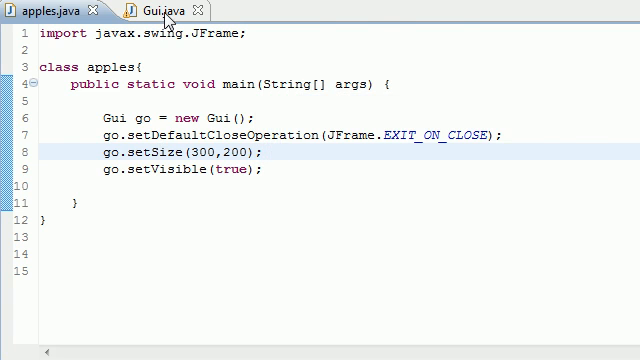
left_click(164, 10)
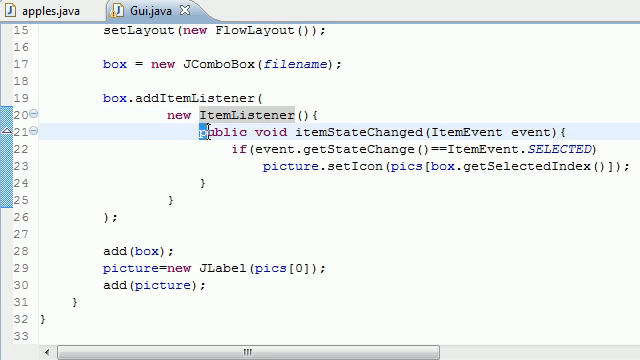
double_click(292, 132)
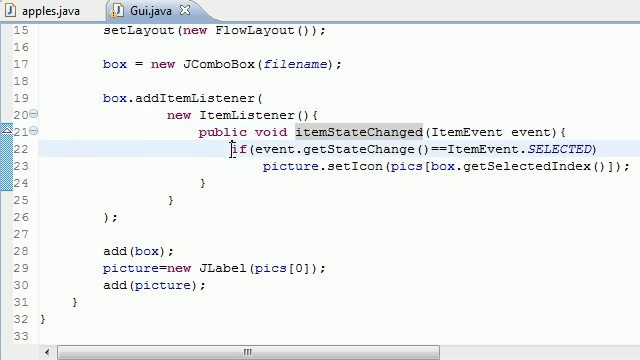
left_click(120, 216)
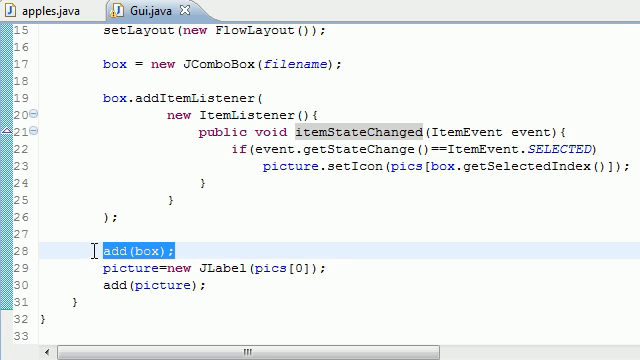
left_click(160, 270)
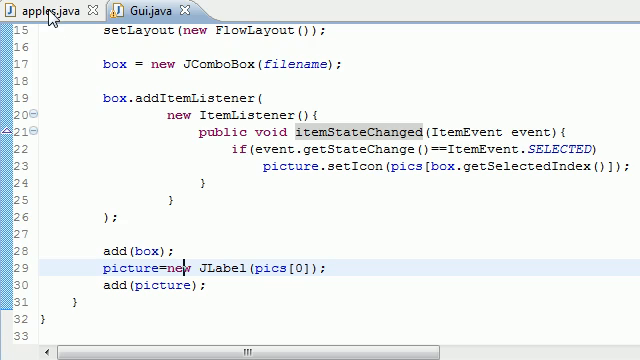
Run from apples.java, confirm x.png shows the X image, and close the Gui window.
left_click(40, 10)
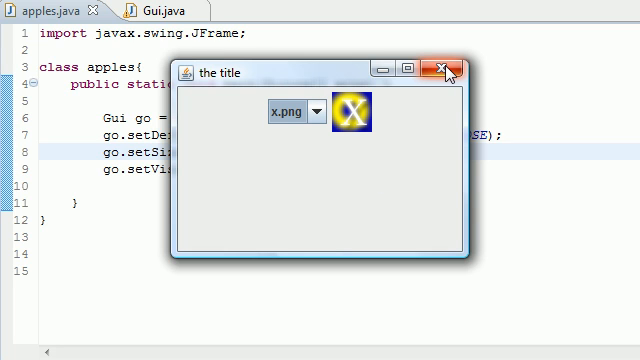
mouse_move(446, 70)
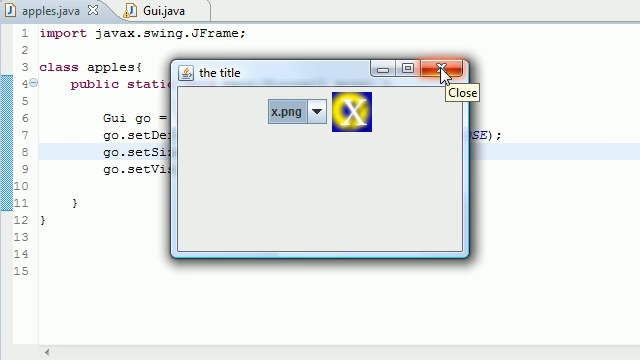
mouse_move(356, 192)
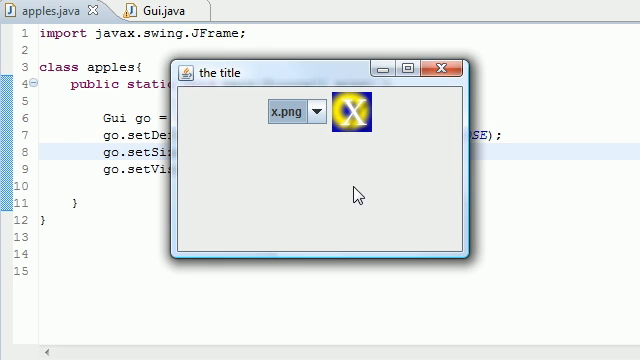
left_click(446, 68)
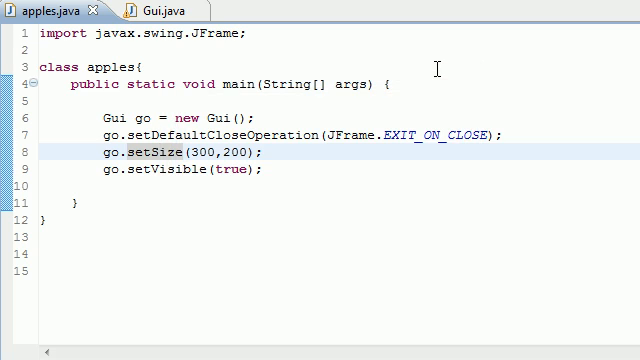